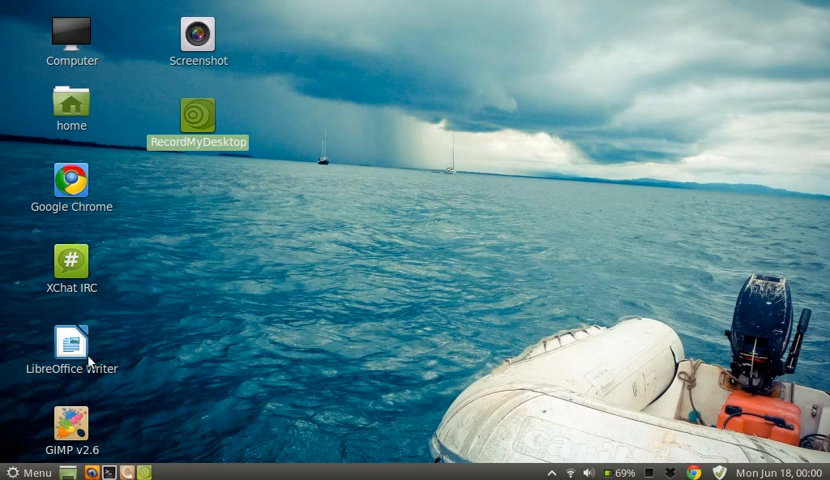
pyautogui.moveTo(43, 393)
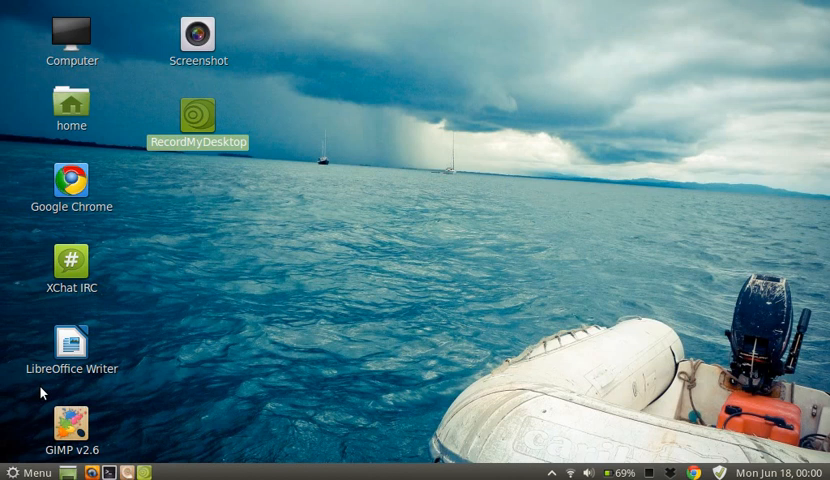
pyautogui.moveTo(27, 431)
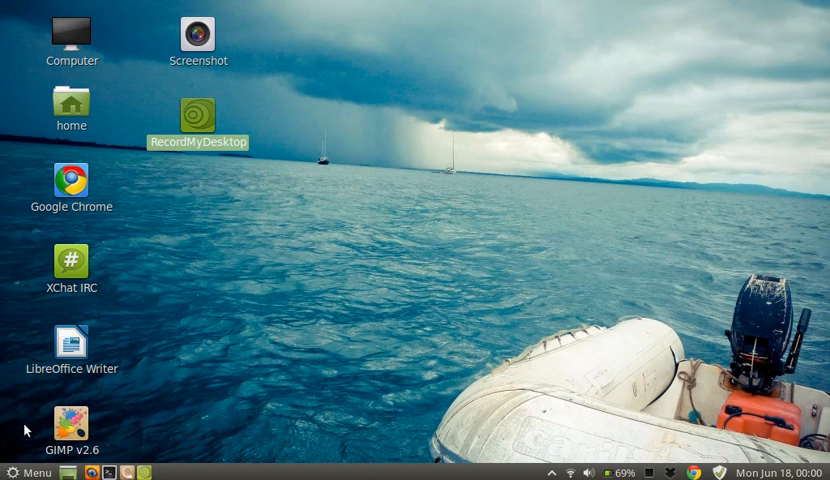
# Step: Launch VLC media player from the Sound & Video applications menu
pyautogui.click(28, 472)
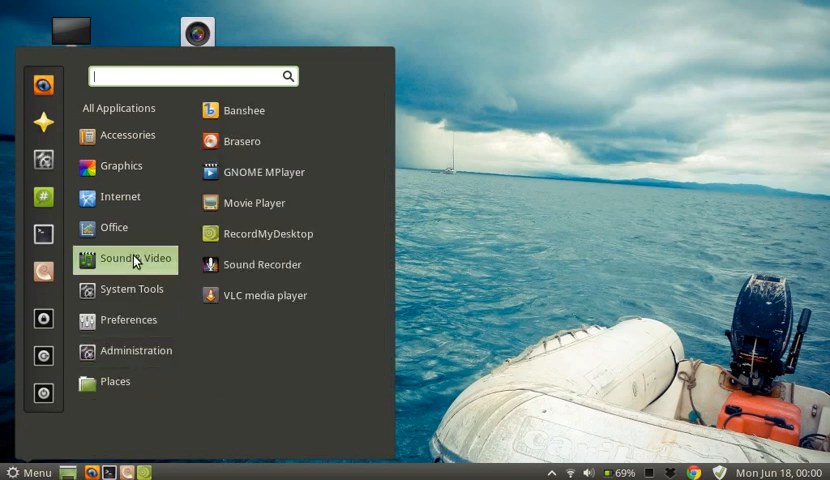
pyautogui.moveTo(265, 295)
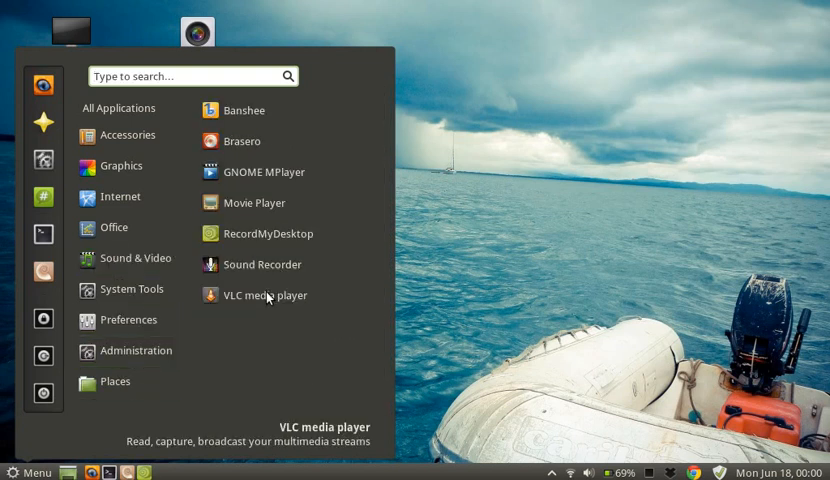
pyautogui.click(265, 294)
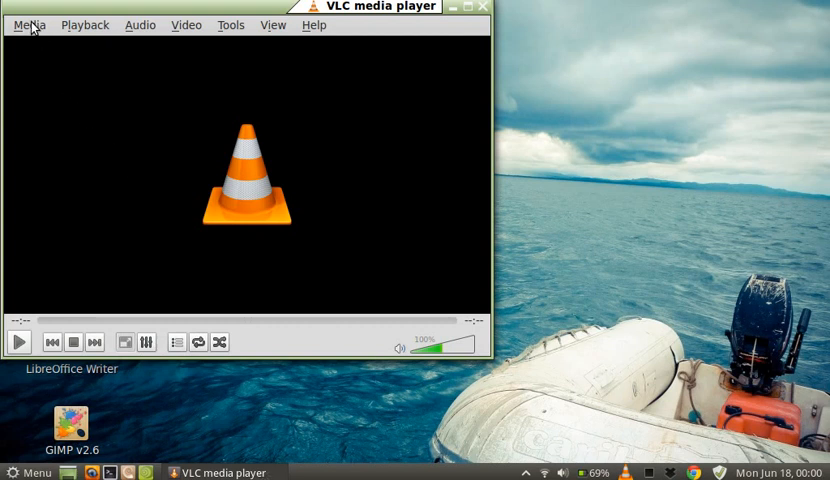
# Step: Add out-3.ogv from the home folder in Media > Convert/Save
pyautogui.click(29, 24)
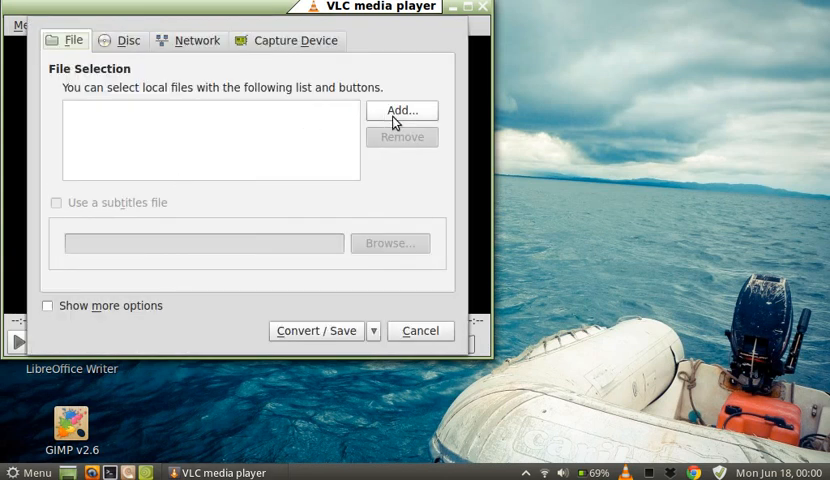
pyautogui.click(401, 110)
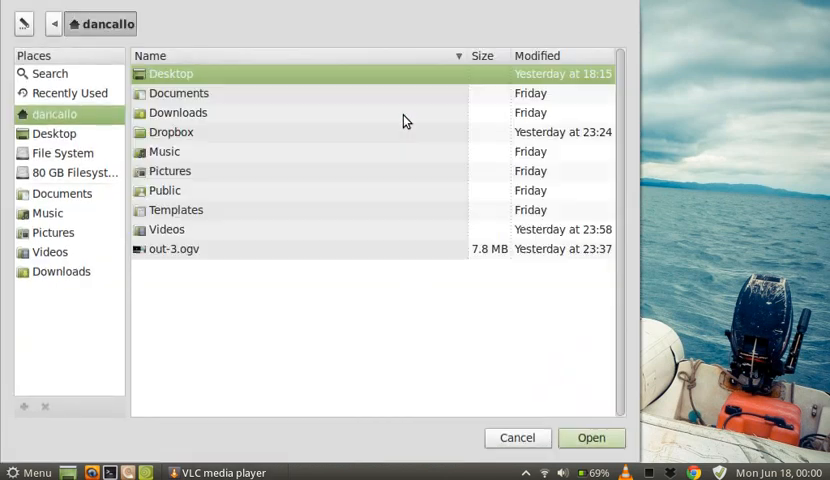
pyautogui.click(173, 249)
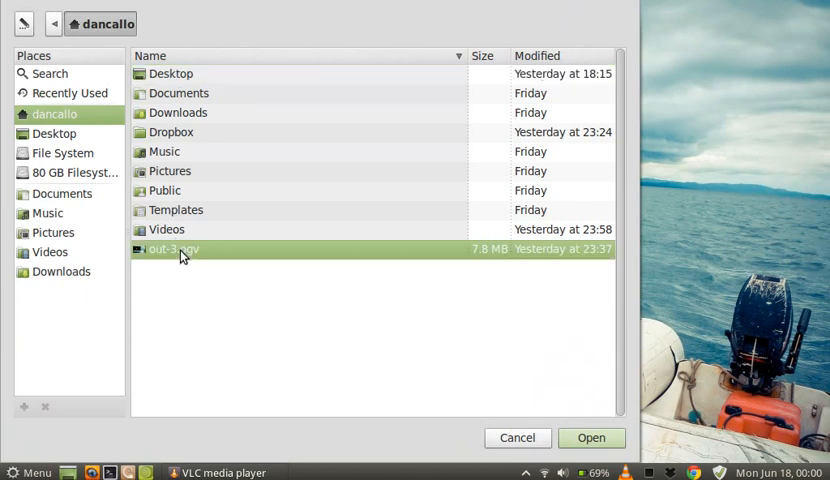
pyautogui.moveTo(196, 291)
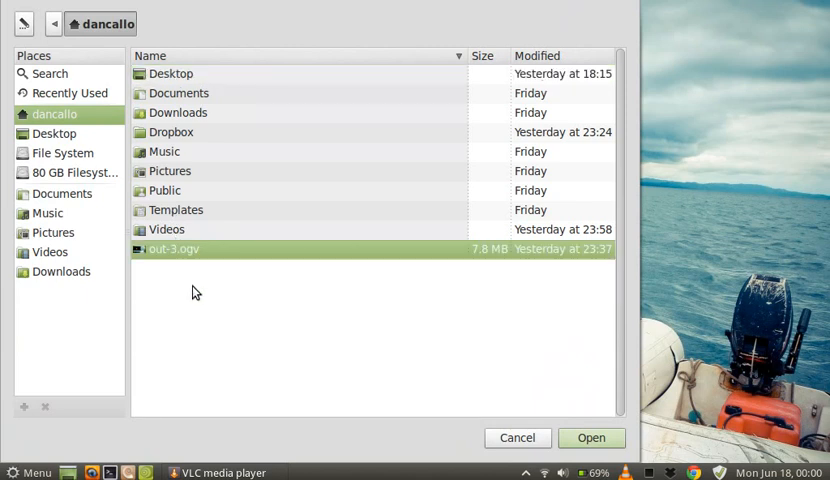
pyautogui.click(590, 437)
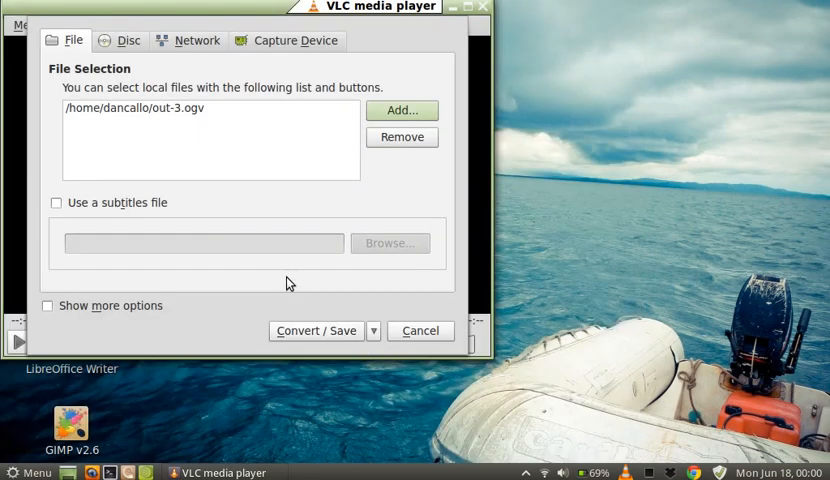
pyautogui.moveTo(371, 331)
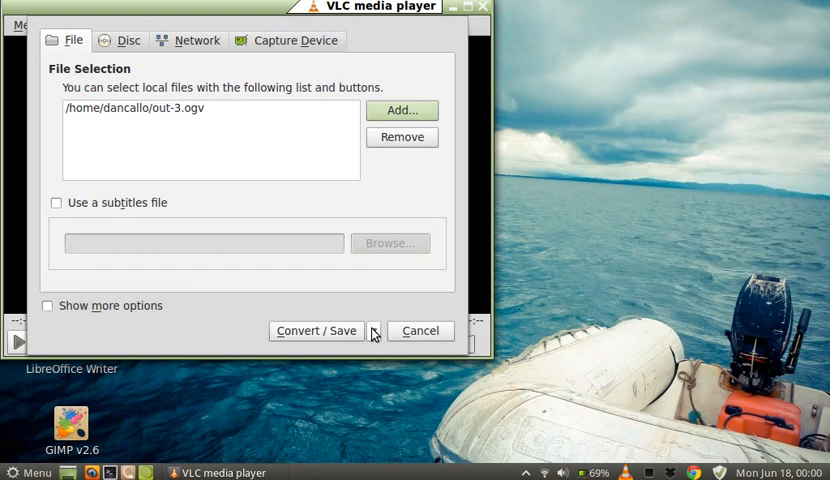
# Step: Choose Convert for out-3.ogv, showing the H.264 + AAC (MP4) profile
pyautogui.click(373, 330)
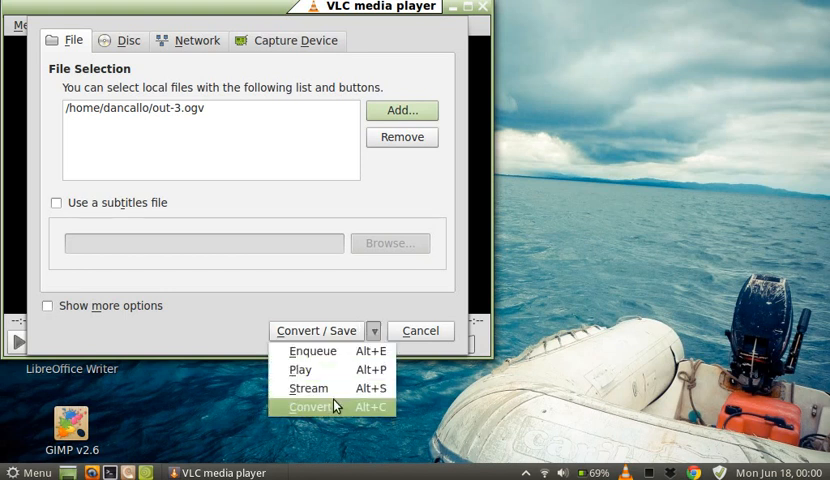
pyautogui.click(308, 406)
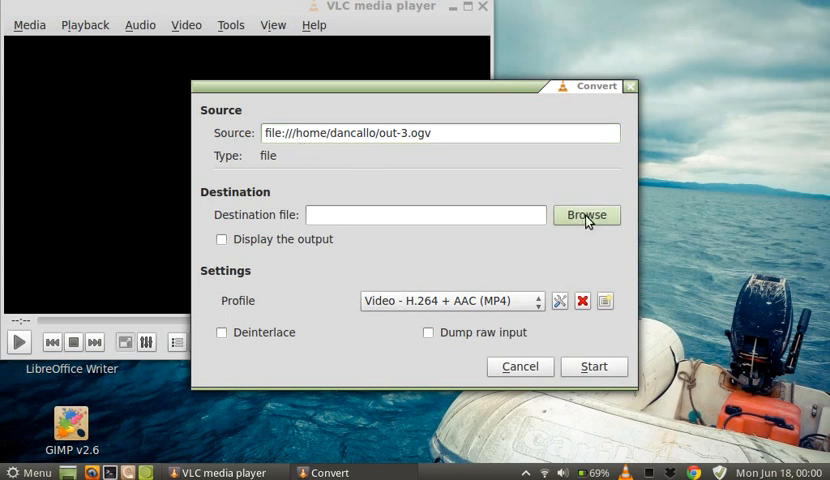
# Step: Set the destination file to output2.mp4 in the Videos folder
pyautogui.click(586, 214)
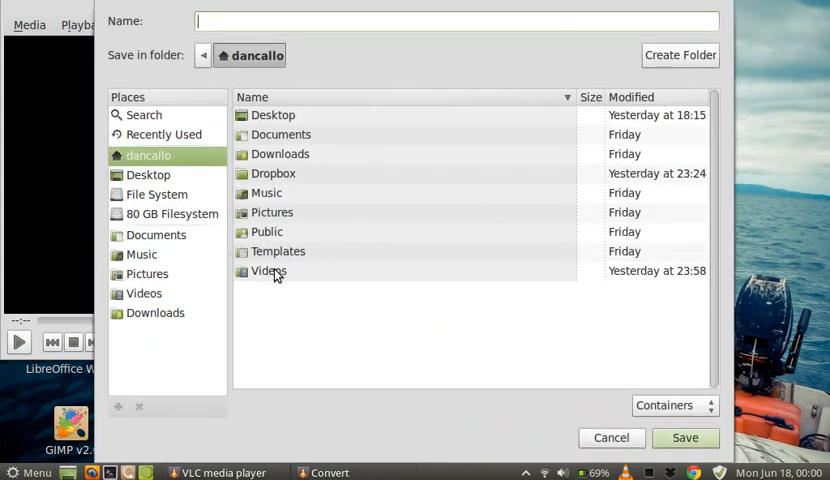
pyautogui.doubleClick(268, 271)
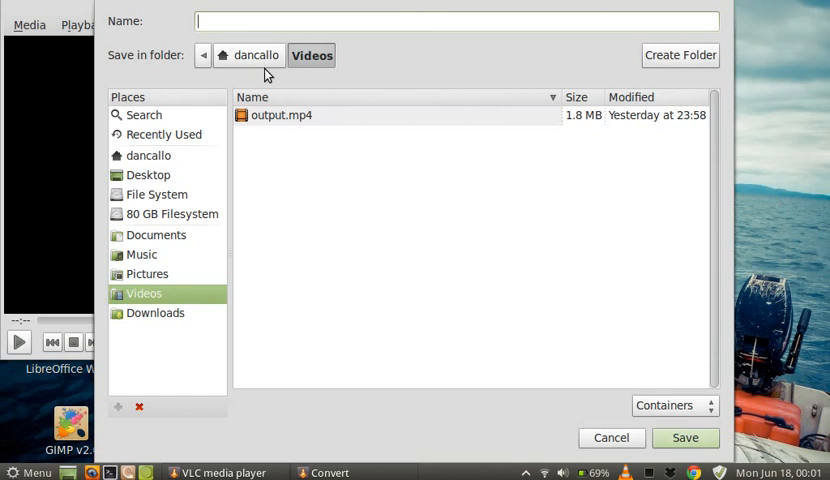
pyautogui.write('output2')
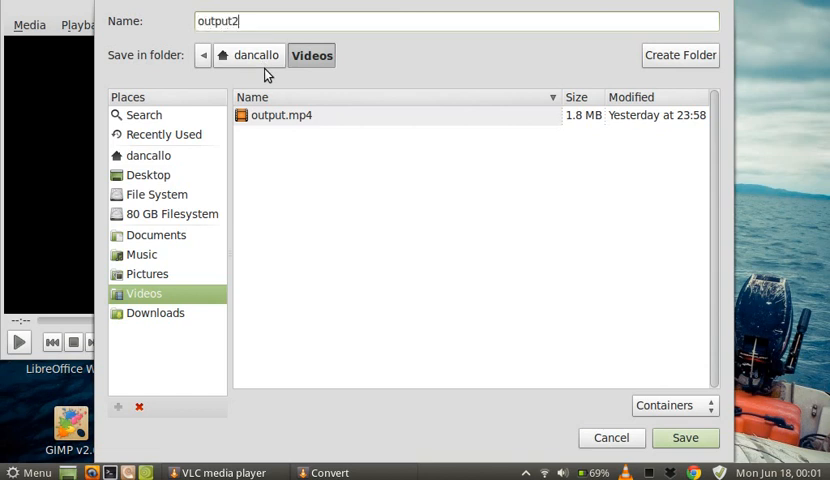
pyautogui.write('.mp4')
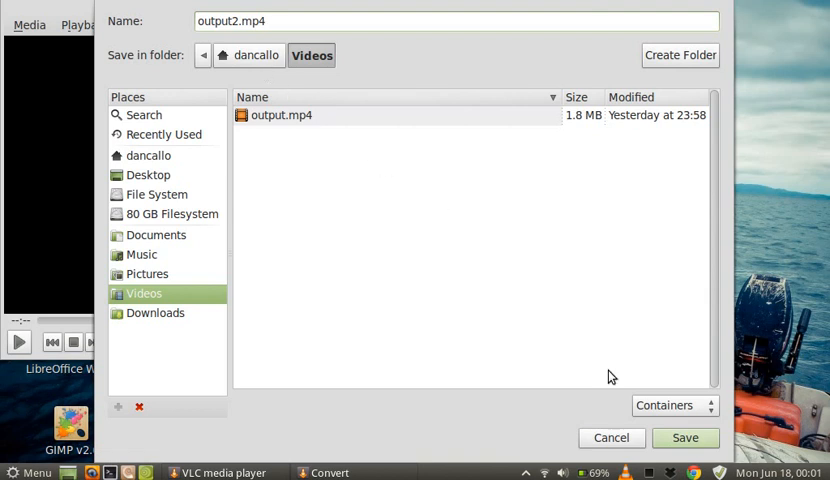
pyautogui.click(685, 437)
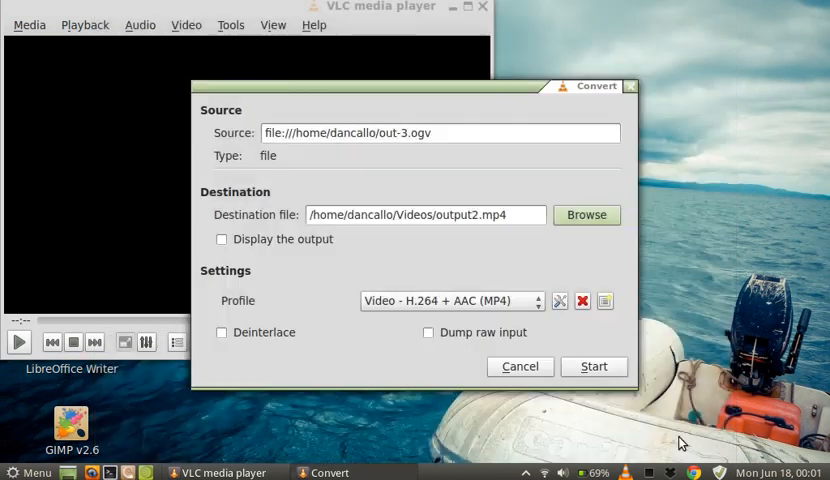
pyautogui.moveTo(543, 315)
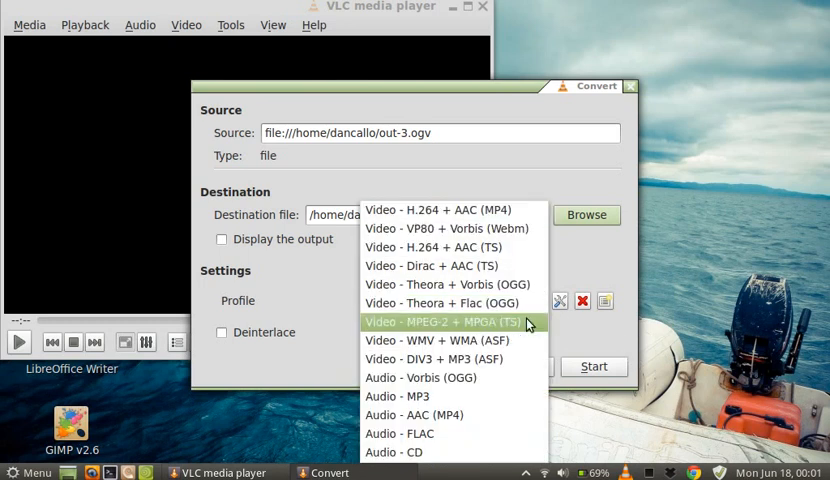
pyautogui.moveTo(452, 266)
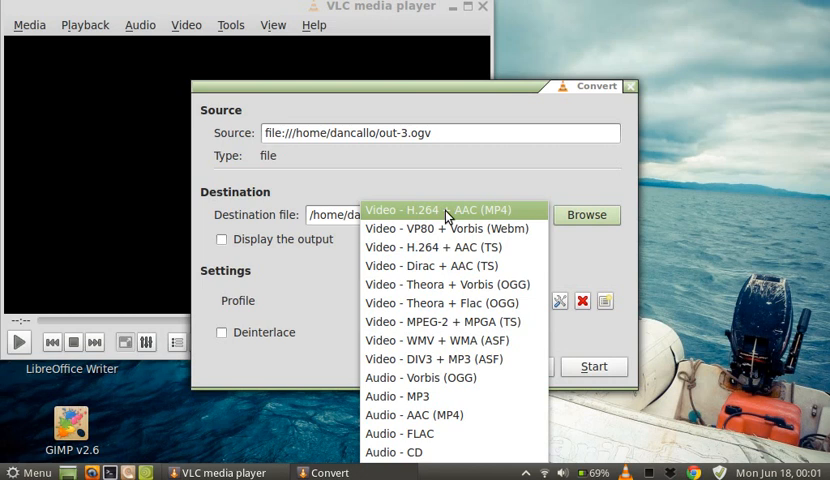
pyautogui.click(438, 209)
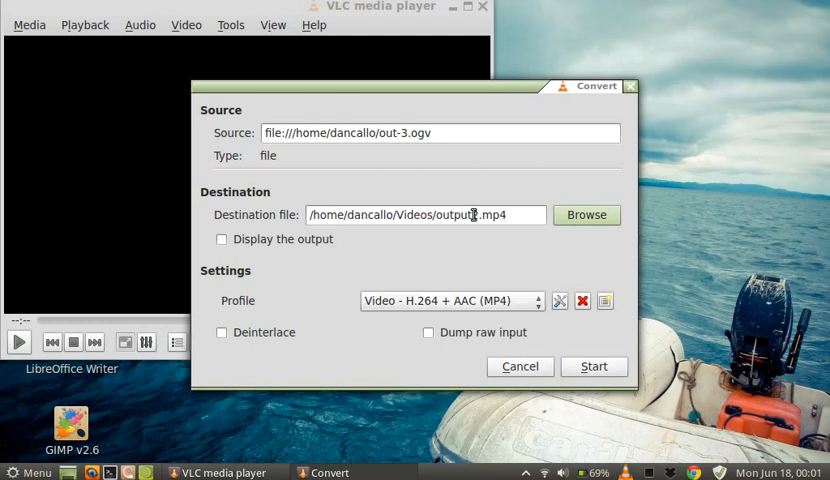
# Step: Start the conversion of out-3.ogv to output2.mp4 and let it stream
pyautogui.click(593, 366)
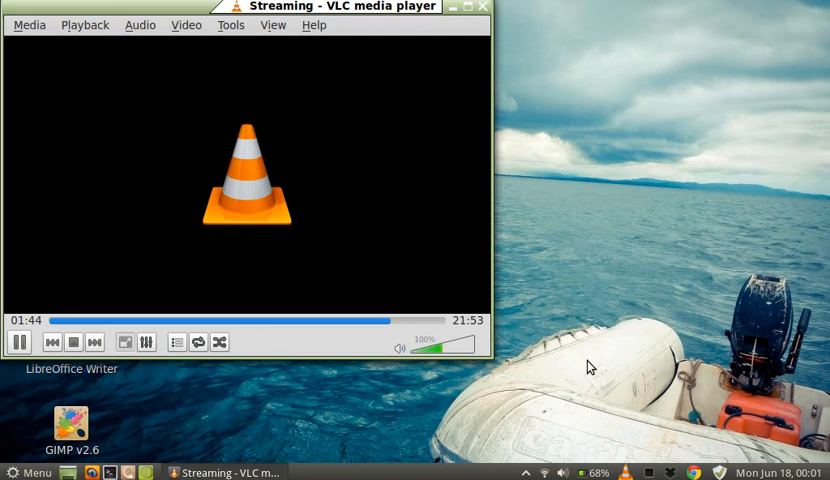
pyautogui.moveTo(561, 204)
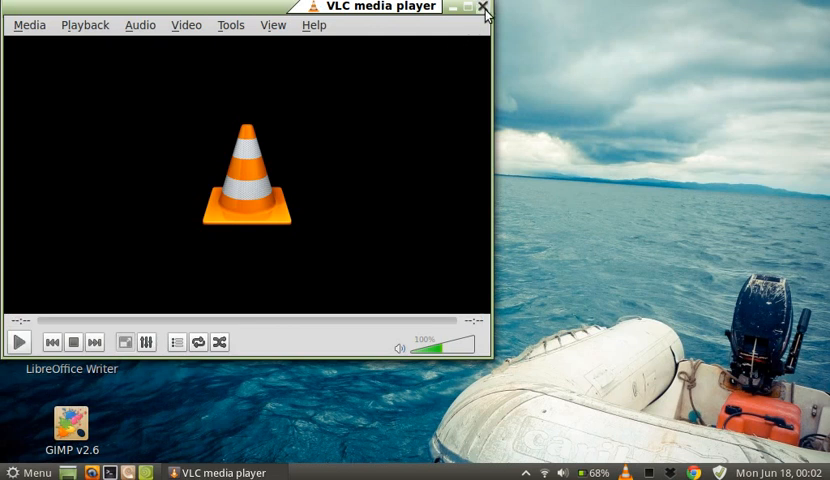
# Step: Close VLC and browse to the Videos folder showing output2.mp4 beside output.mp4
pyautogui.click(484, 7)
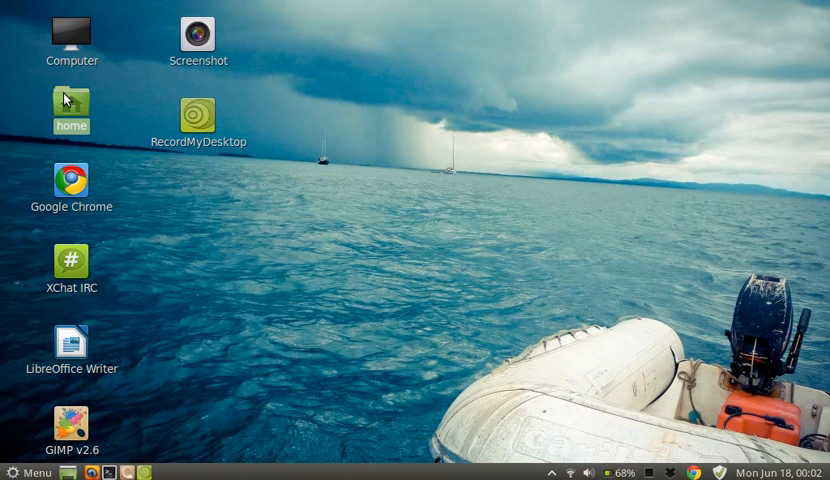
pyautogui.doubleClick(70, 103)
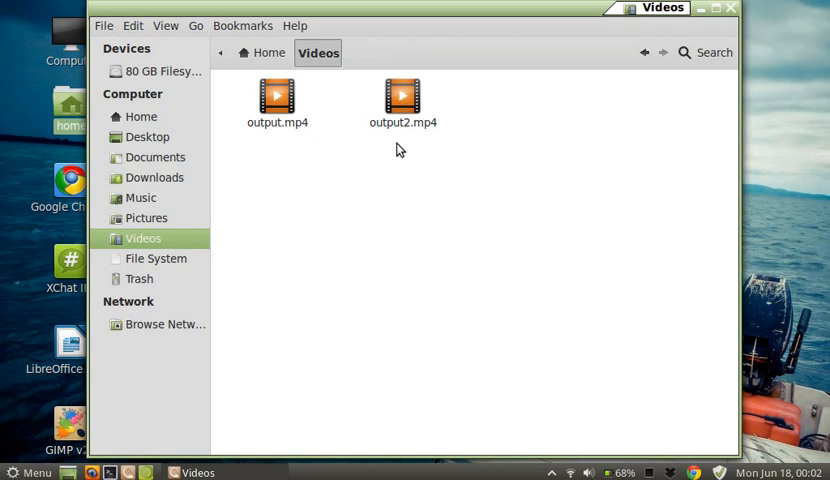
pyautogui.moveTo(705, 40)
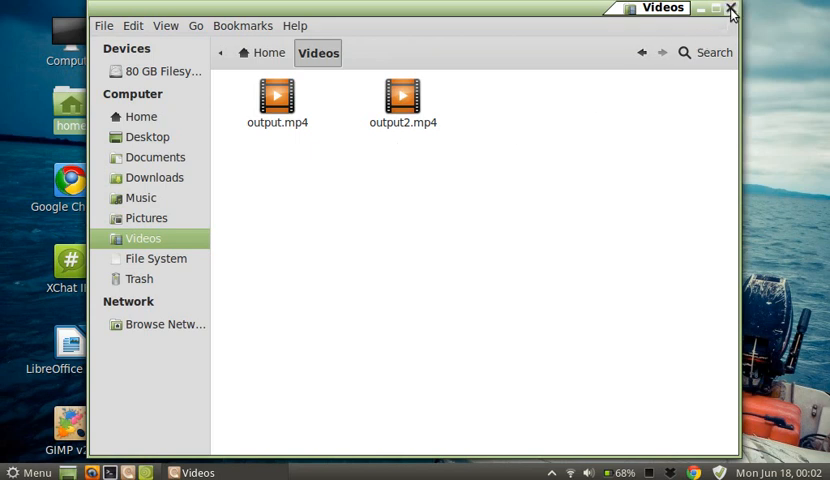
# Step: Close the Videos folder window, leaving the desktop clear
pyautogui.click(731, 10)
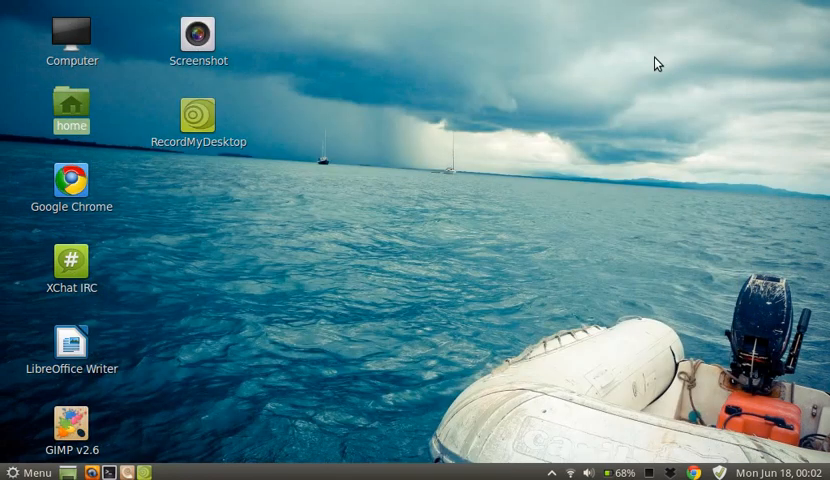
pyautogui.moveTo(328, 388)
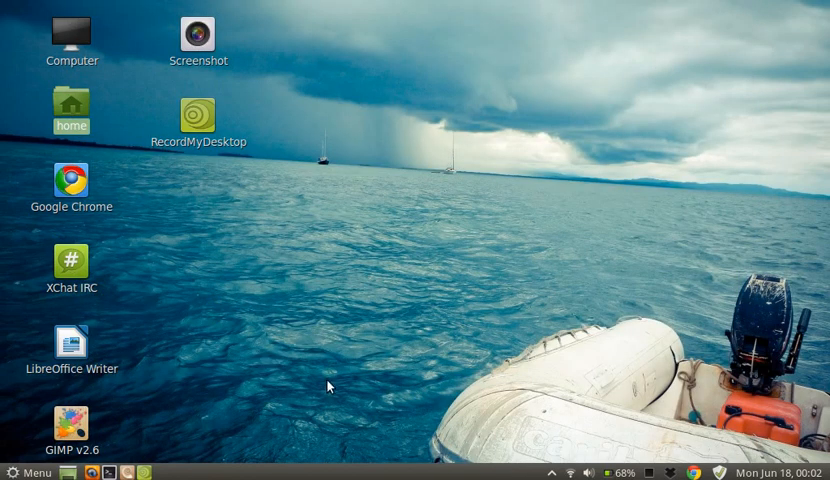
pyautogui.moveTo(332, 386)
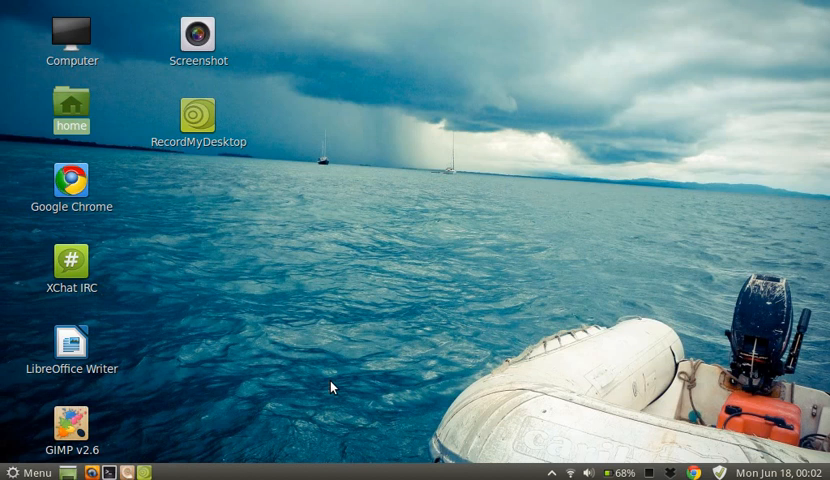